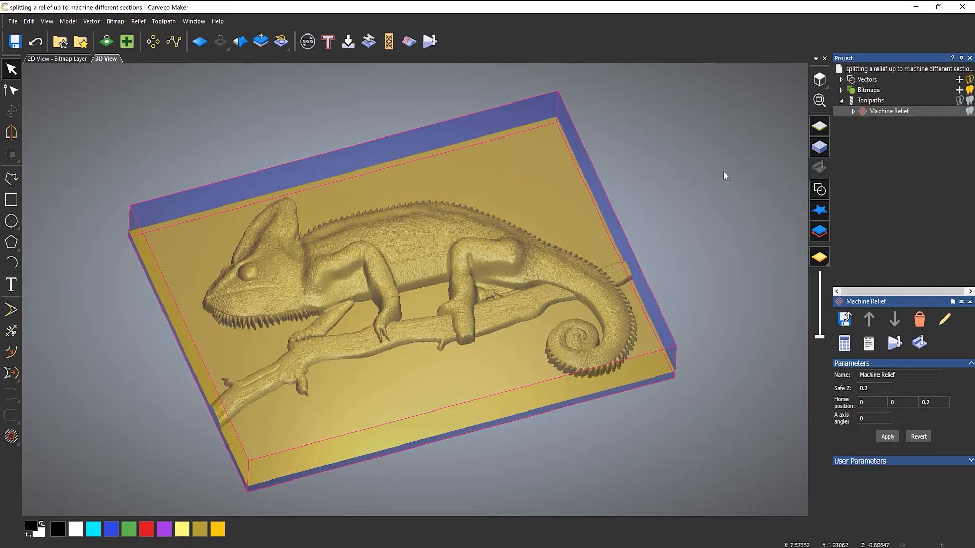
Run Simulate Toolpath on the Machine Relief toolpath over the whole chameleon relief
right_click(888, 111)
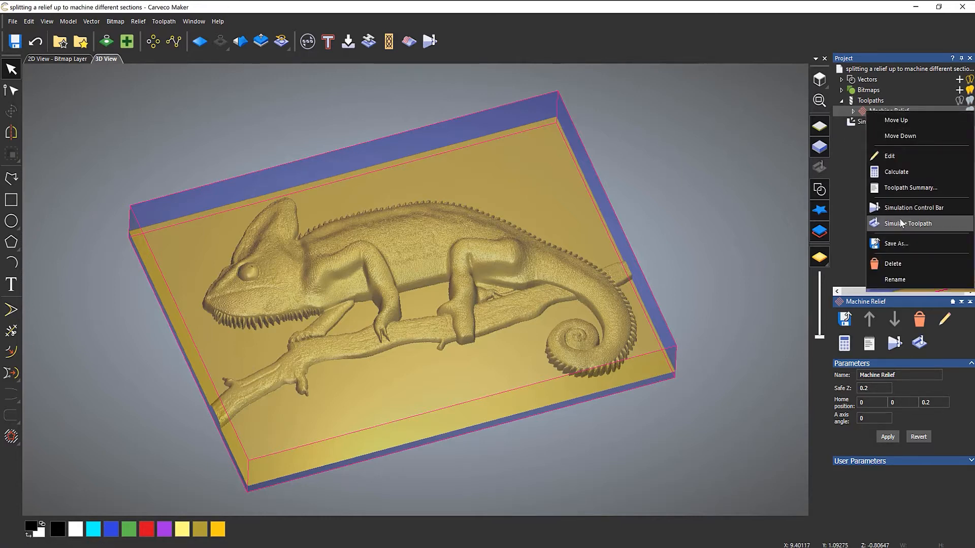
left_click(909, 223)
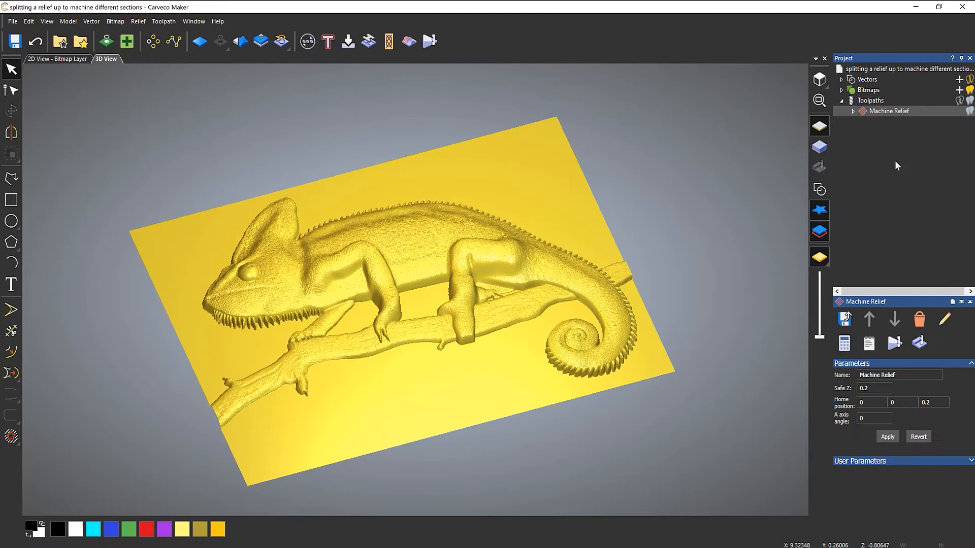
Switch to the top-down view of the chameleon relief and reach for the Create Rectangle tool
left_click(818, 100)
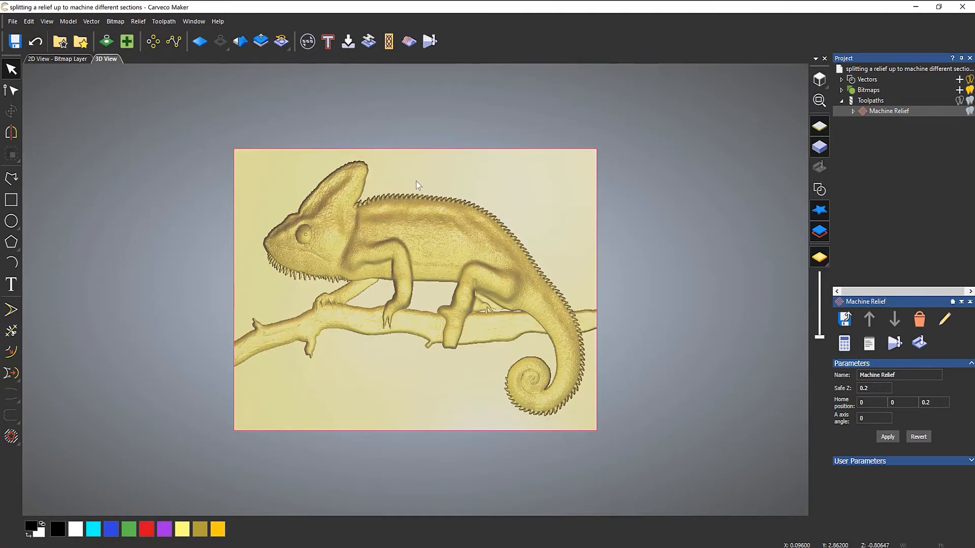
left_click(10, 200)
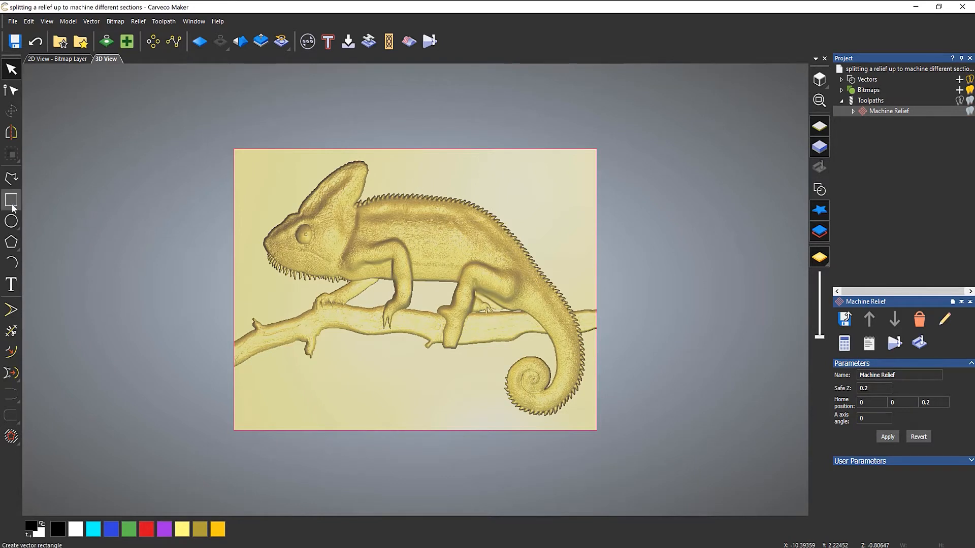
mouse_move(11, 199)
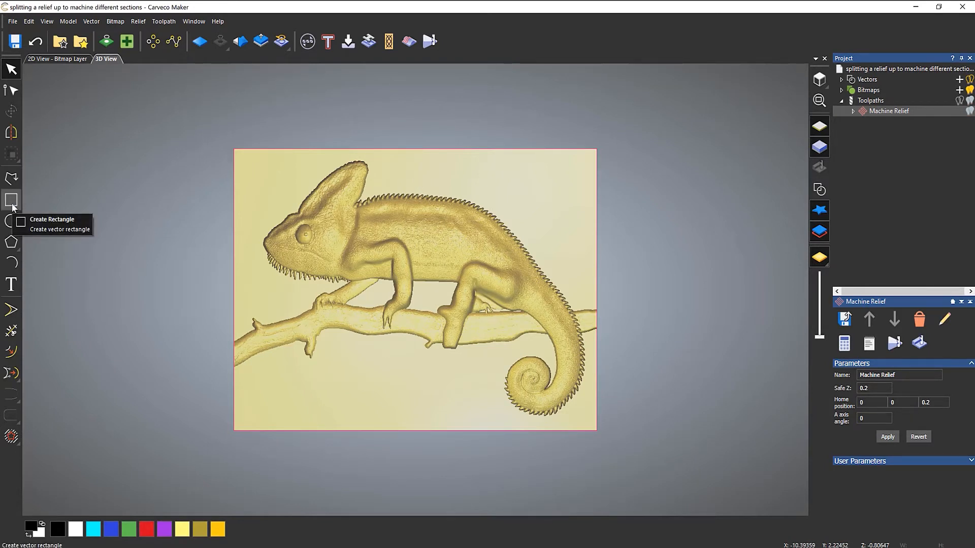
mouse_move(11, 205)
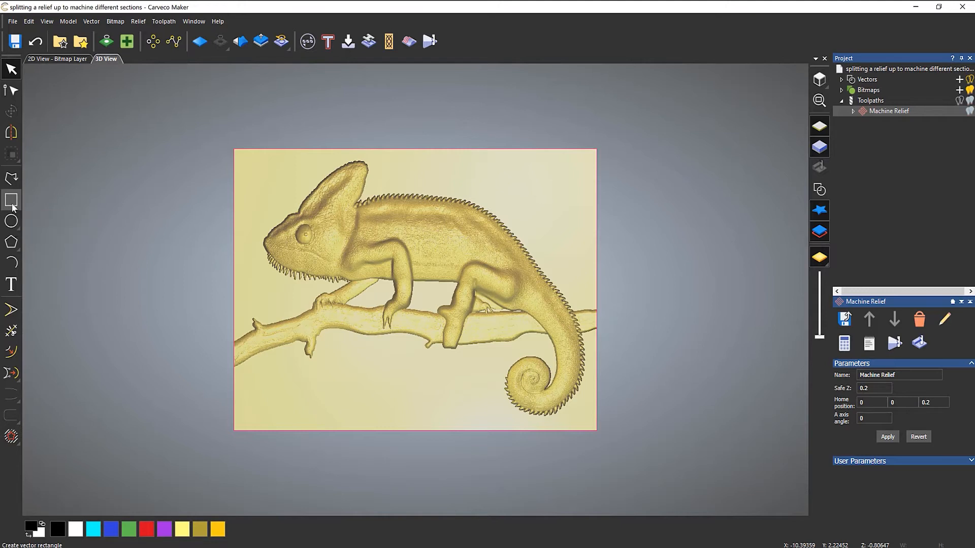
Create a vector rectangle over the upper half of the chameleon, then a second overlapping one below
left_click(11, 200)
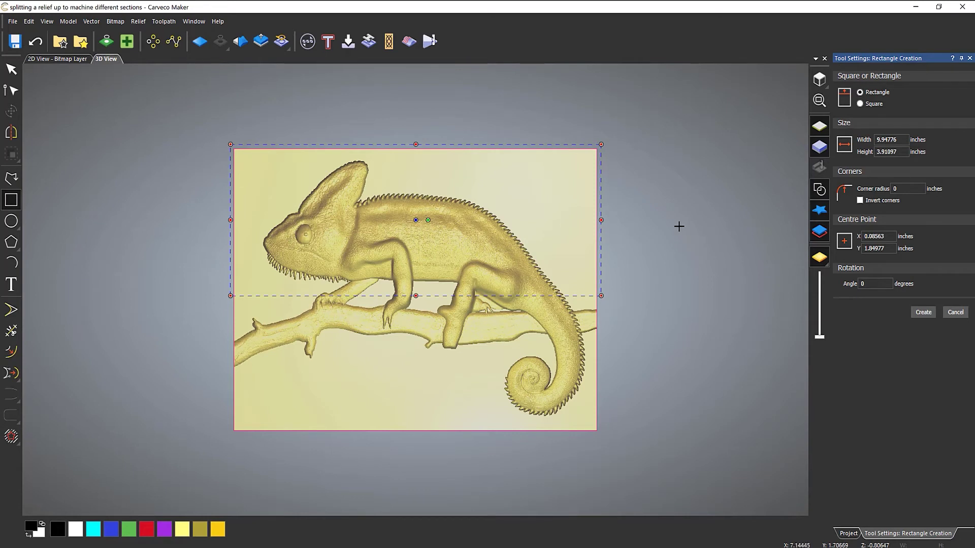
left_click(923, 312)
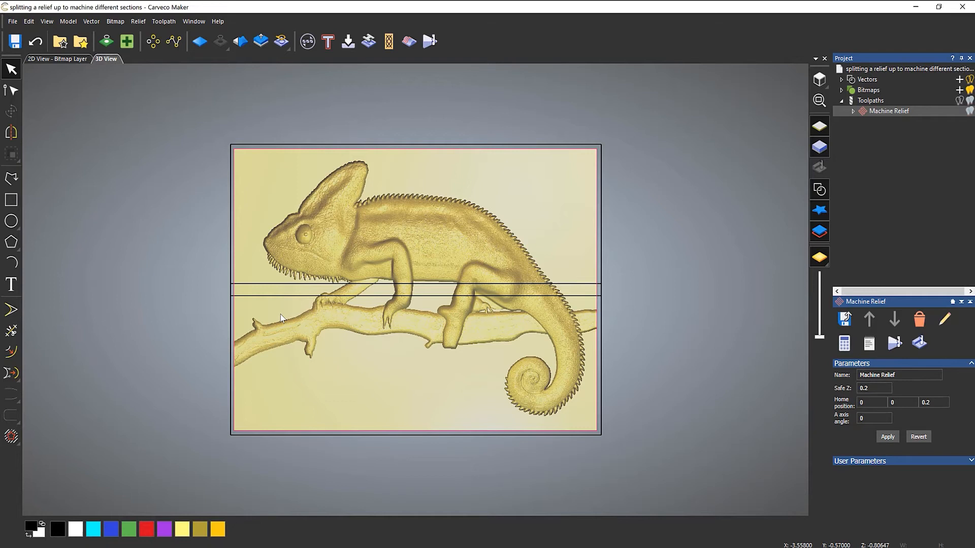
mouse_move(411, 155)
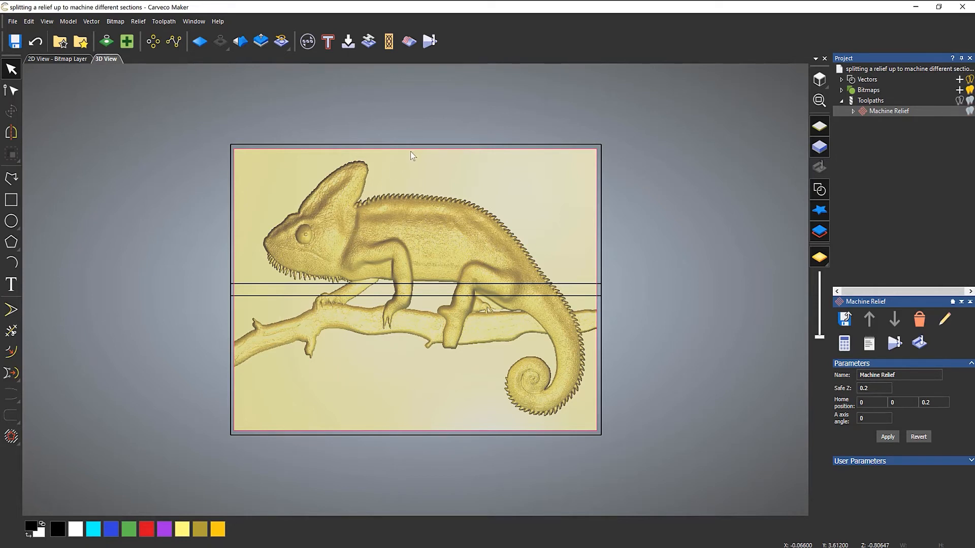
Set Machine Relief's Area to Machine to Selected Vectors, the top rectangle, and recalculate it
left_click(887, 111)
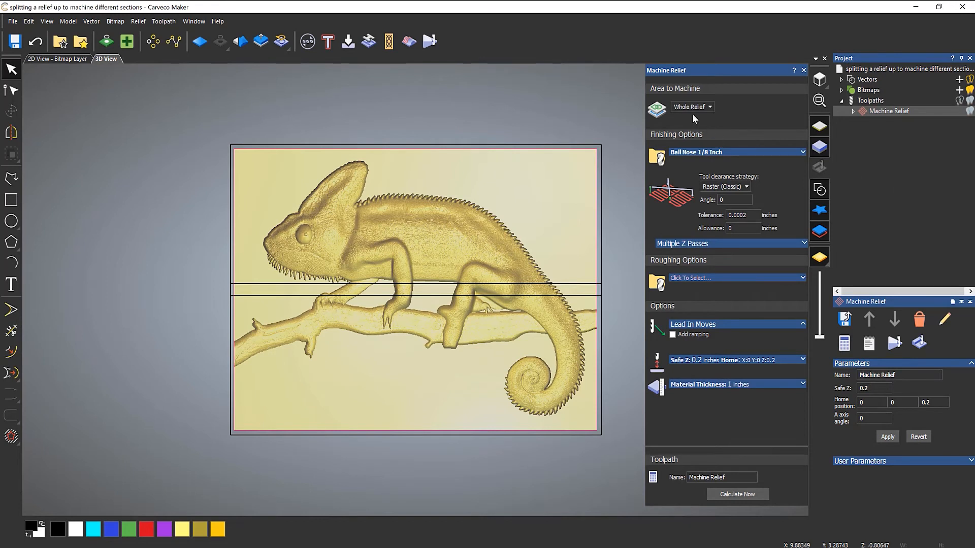
left_click(709, 107)
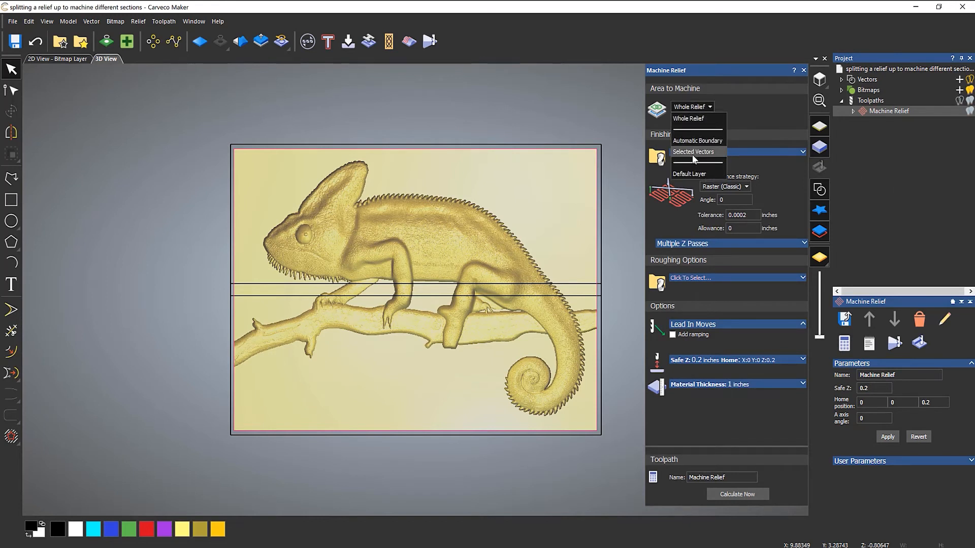
left_click(693, 151)
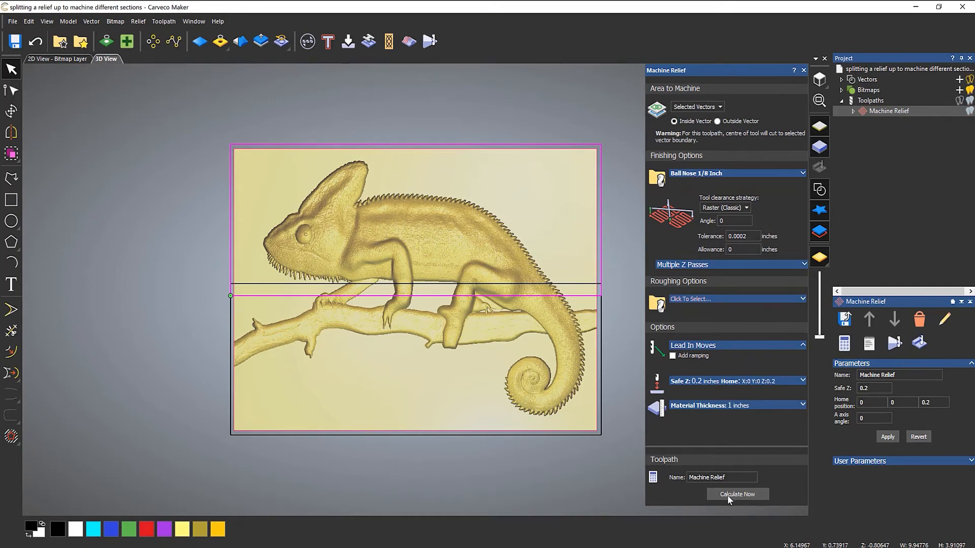
left_click(738, 494)
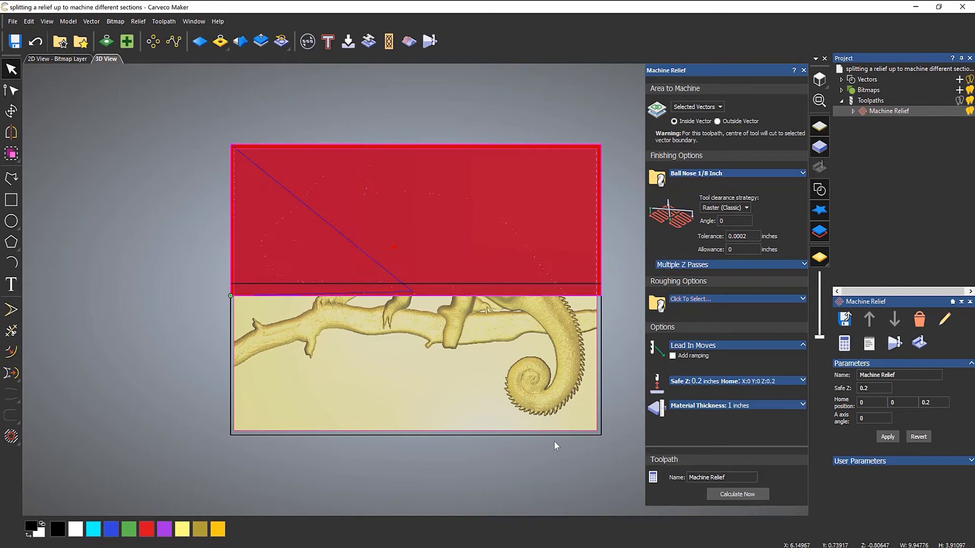
left_click(803, 70)
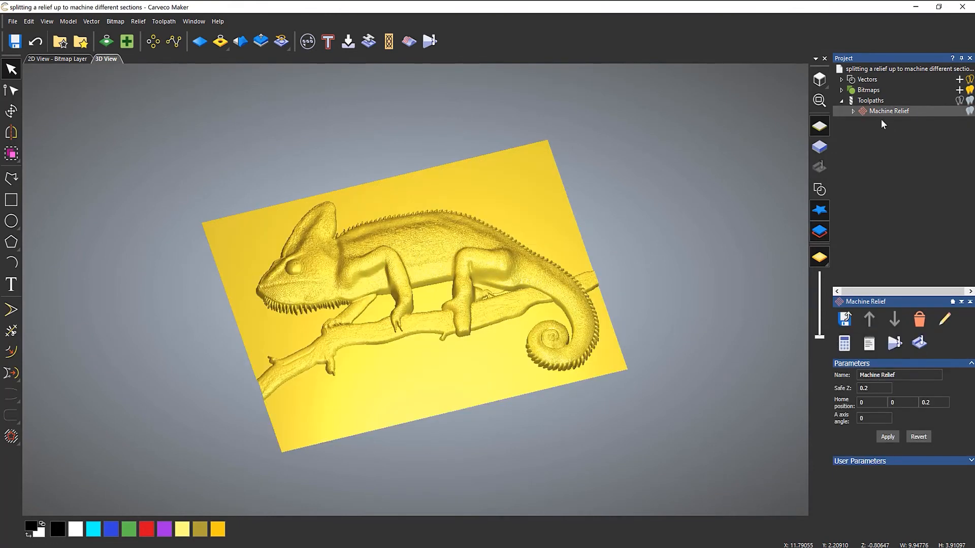
Create Machine Relief 1 bounded by the lower rectangle and calculate it
left_click(819, 189)
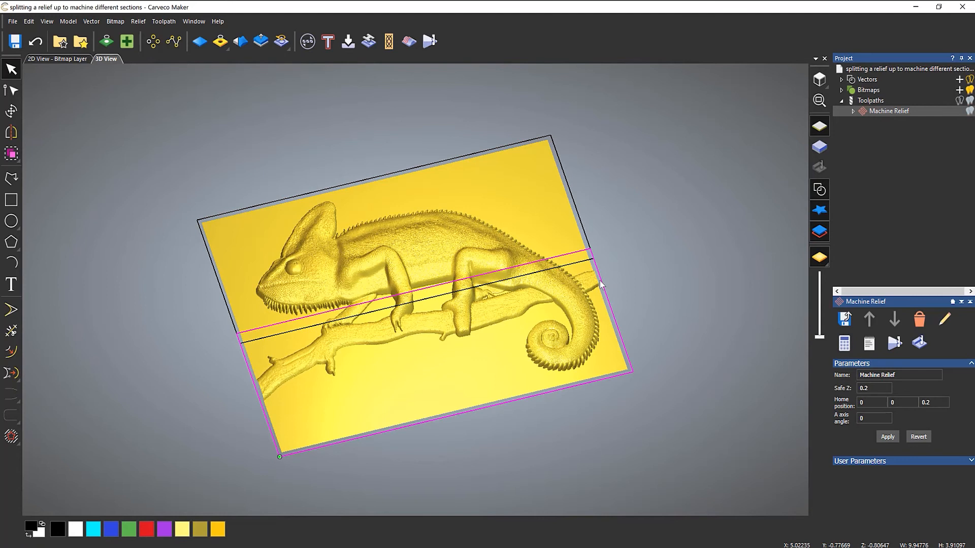
left_click(870, 101)
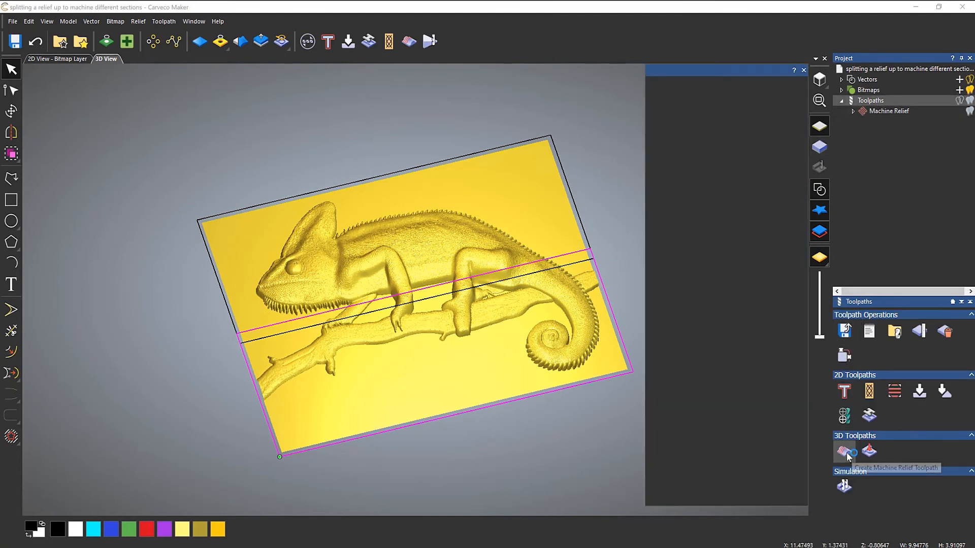
left_click(844, 450)
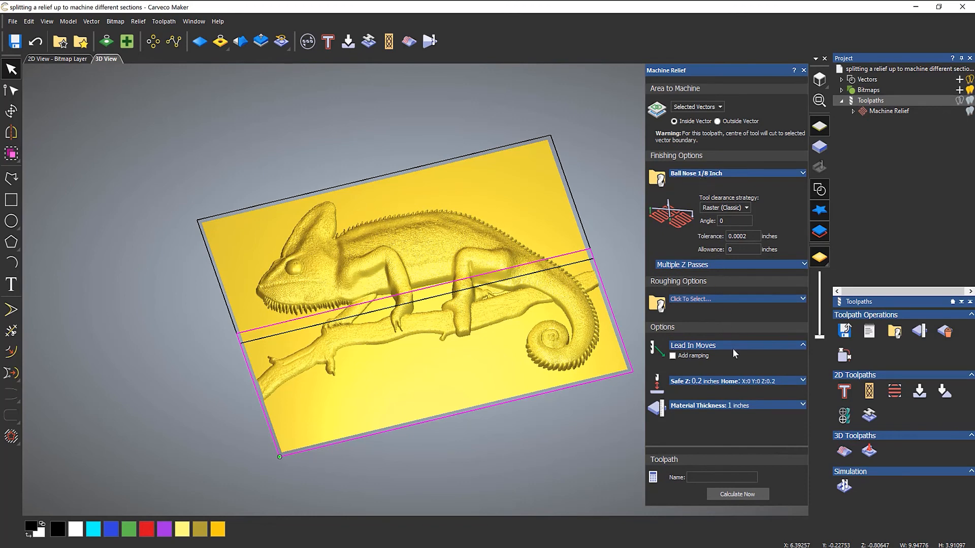
left_click(737, 494)
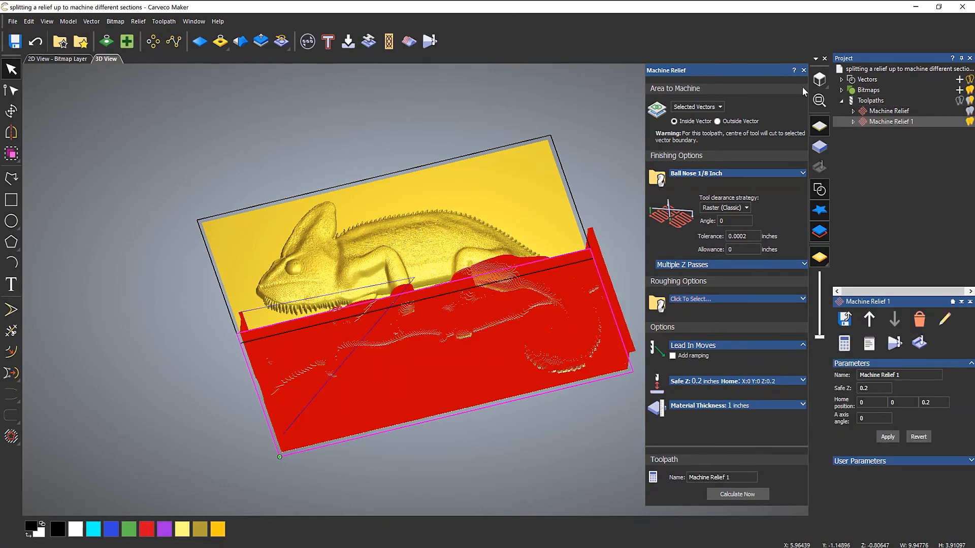
left_click(802, 70)
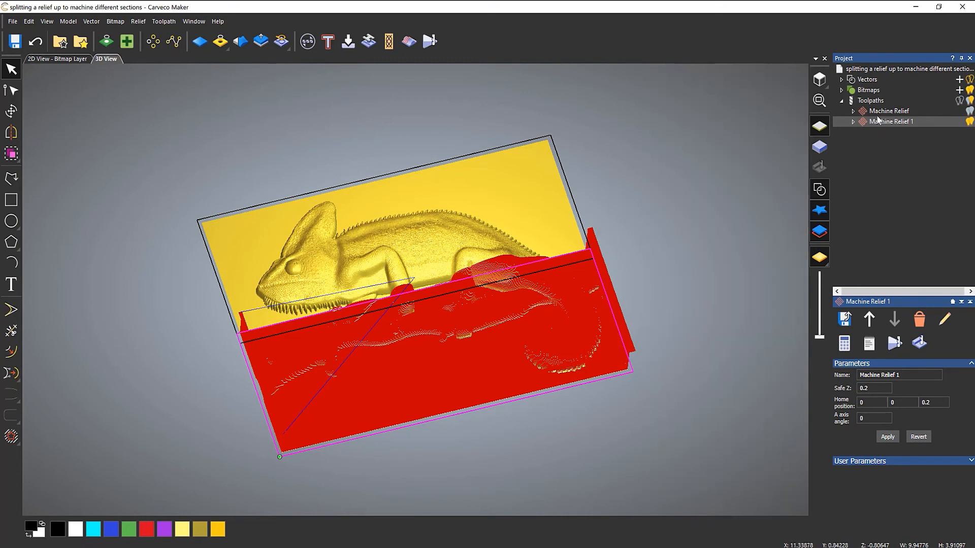
Simulate All Toolpaths so both relief sections render together as the finished chameleon
right_click(870, 100)
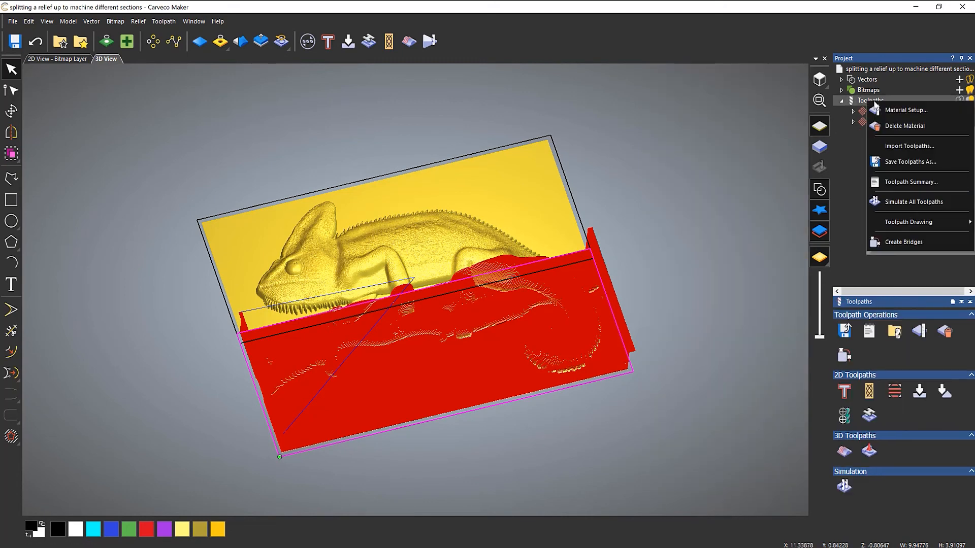
left_click(912, 201)
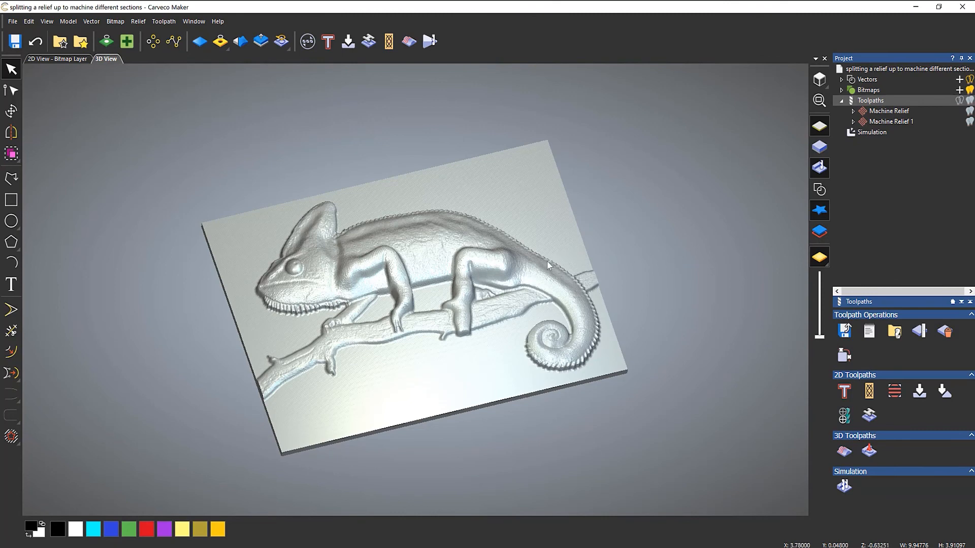